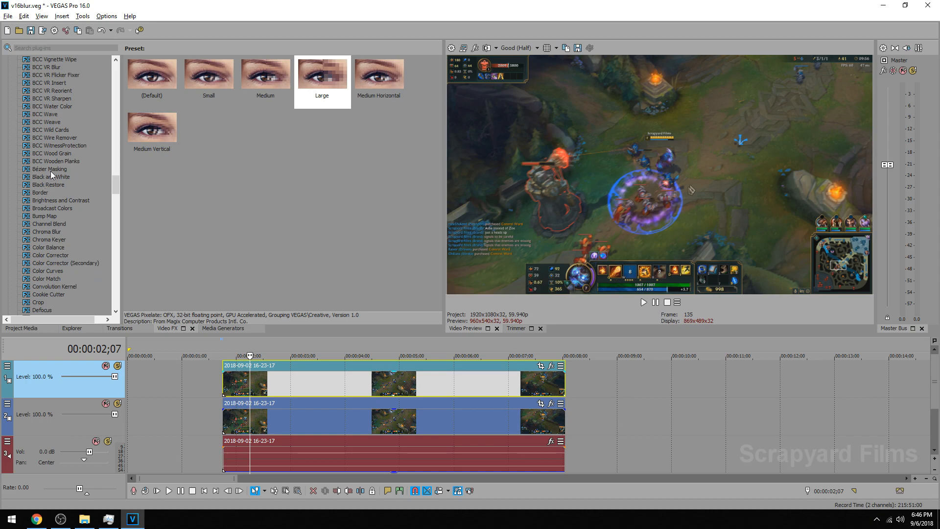
Show the Bézier Masking presets in the Video FX plug-in list
click(50, 168)
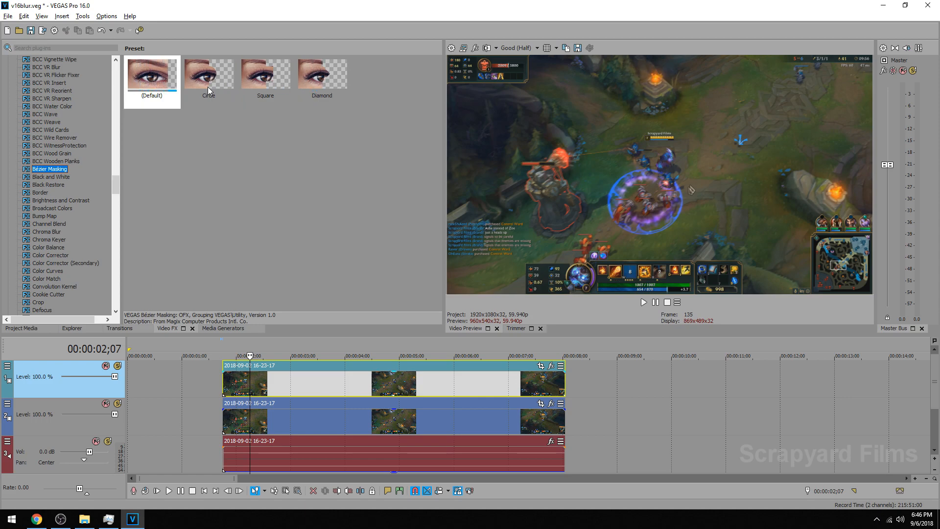
Apply the Circle mask preset to the upper clip and leave Feather at 0
click(207, 73)
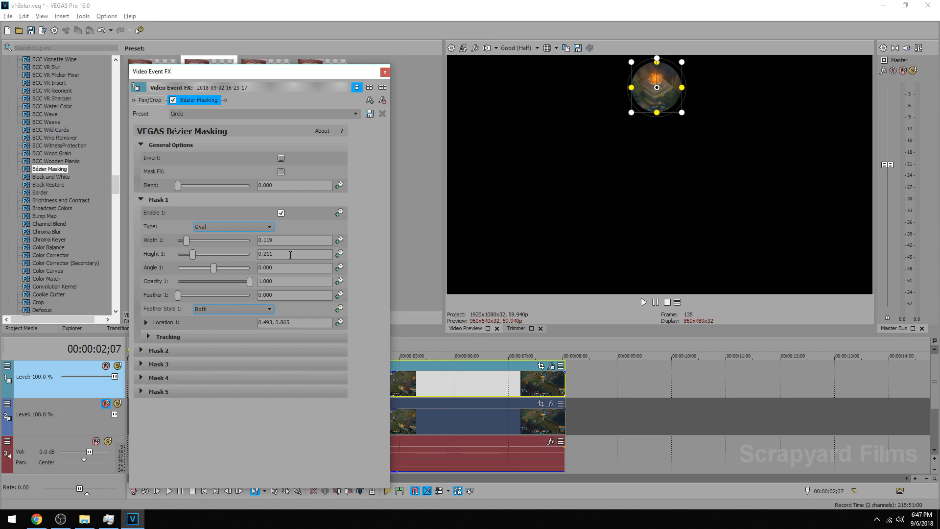
drag(178, 295, 193, 295)
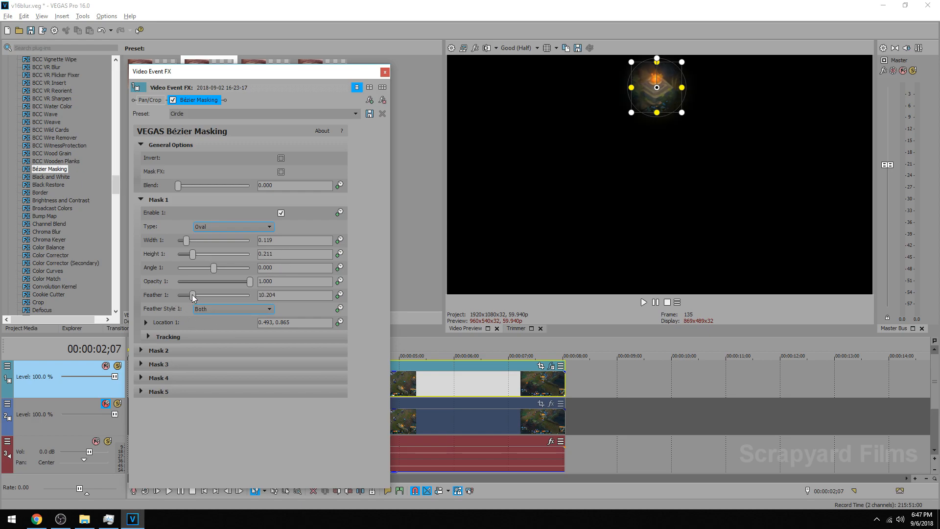
drag(192, 295, 189, 295)
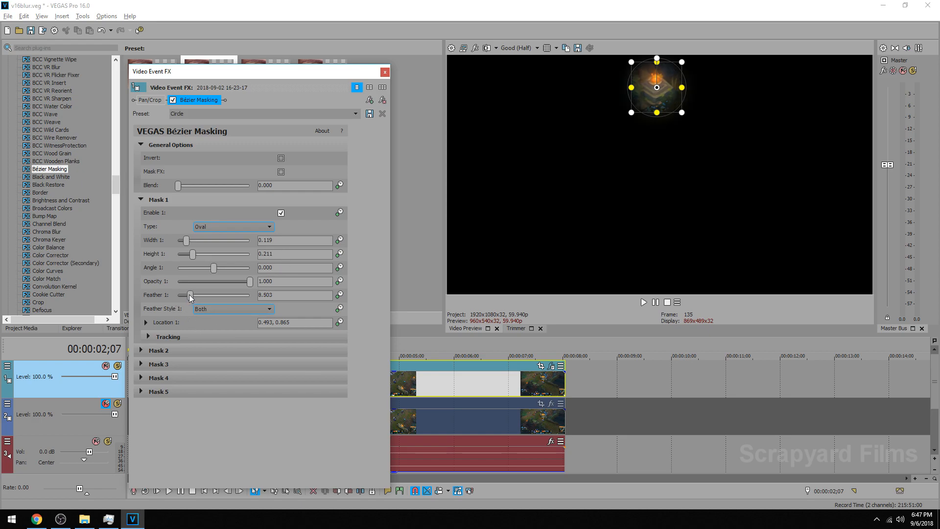
drag(190, 295, 177, 295)
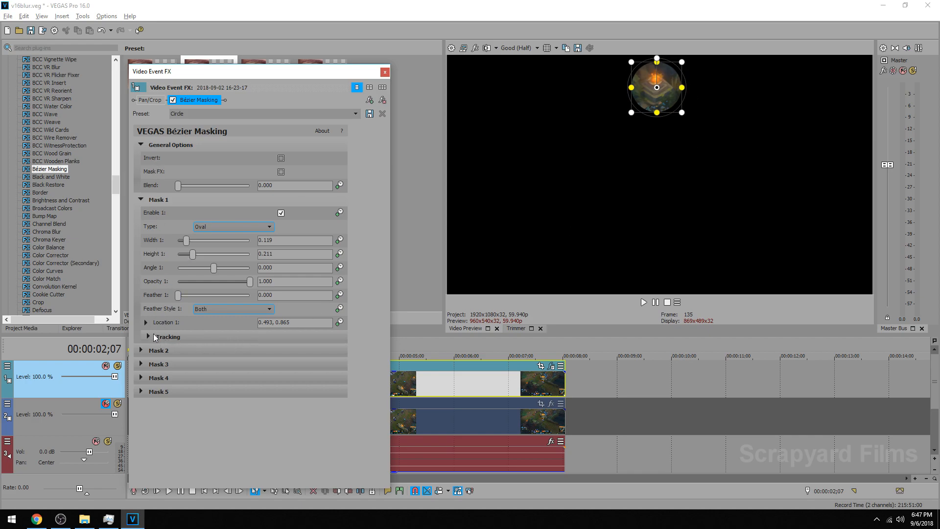
Run Mask 1 motion tracking so the circle follows the fire, then close the FX window
click(147, 336)
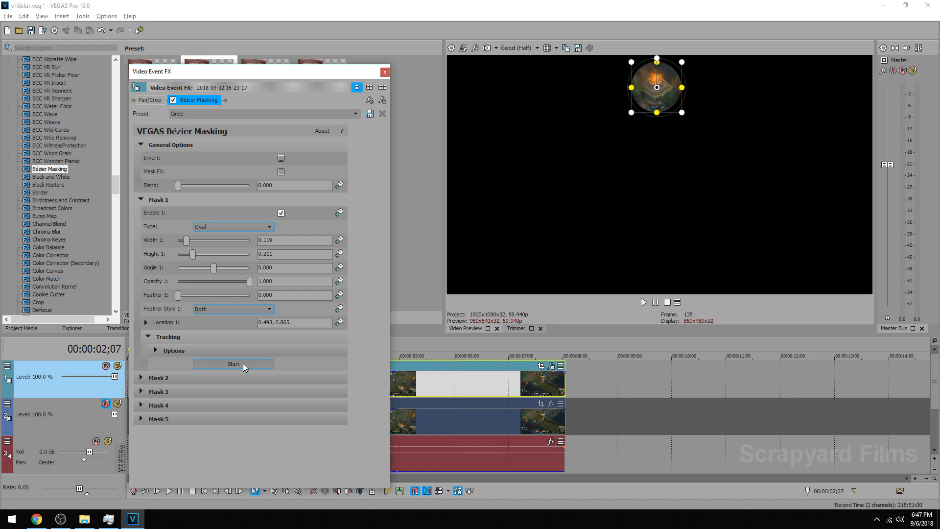
click(233, 364)
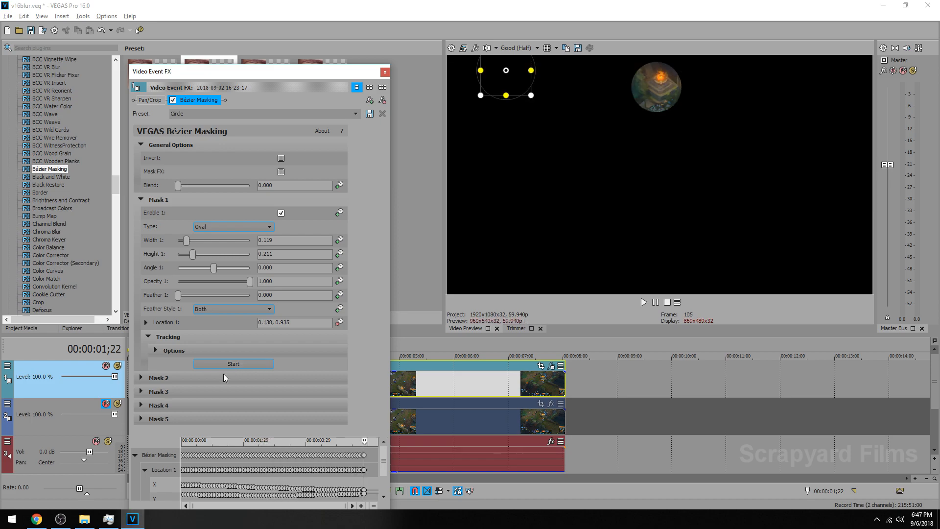
click(384, 72)
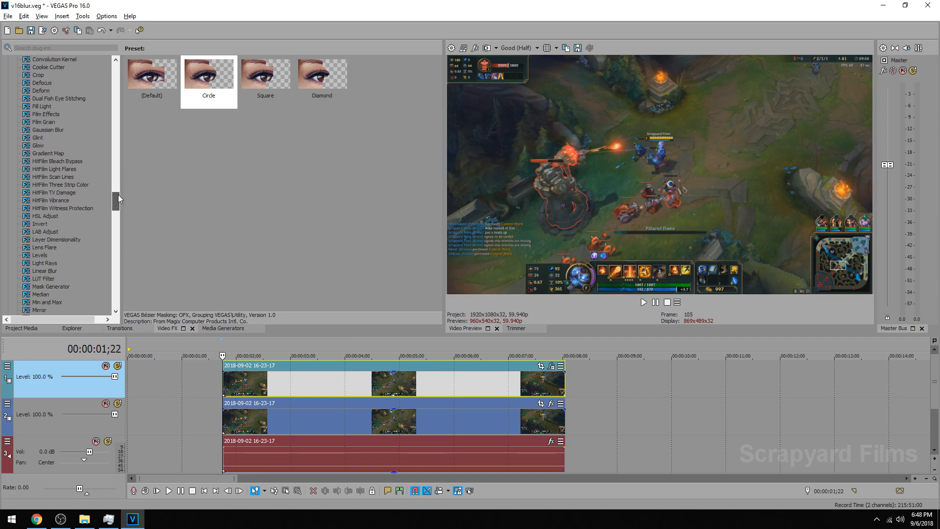
Apply the Pixelate Large preset to the upper clip
scroll(down, 3)
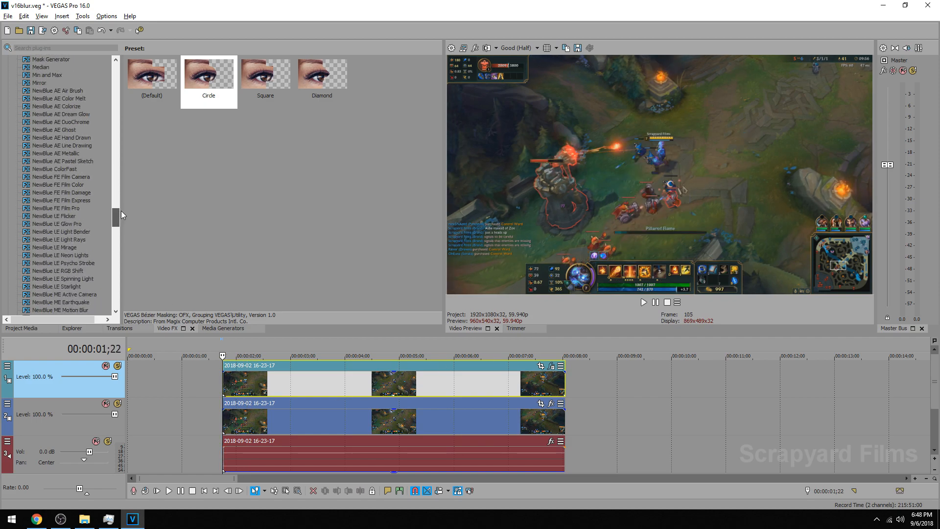
scroll(down, 3)
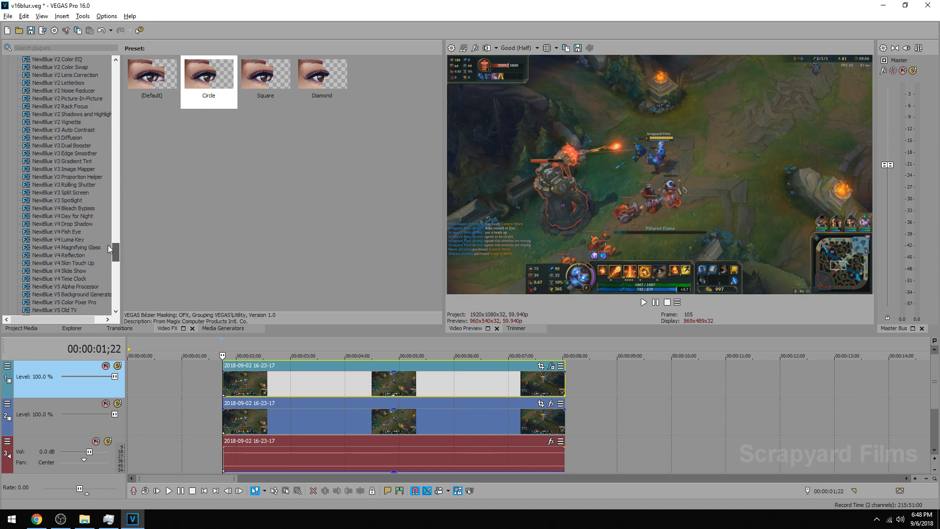
scroll(down, 3)
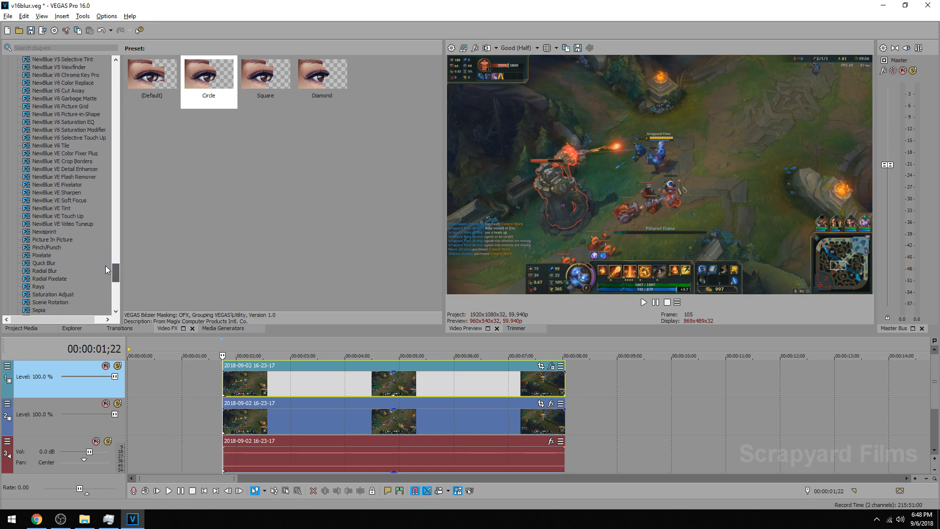
click(41, 254)
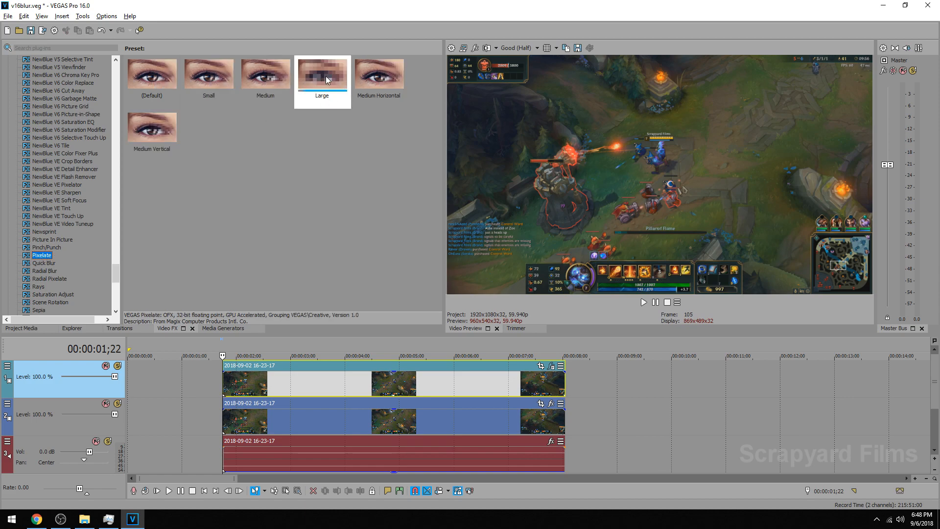
click(322, 72)
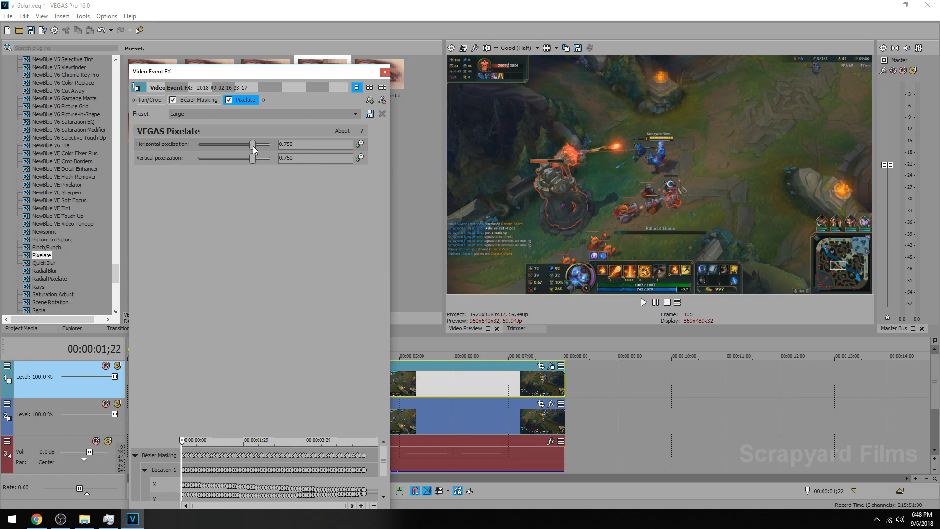
Set horizontal pixelization to 0.871 and vertical to 0.905, then close the FX window
drag(251, 144, 260, 144)
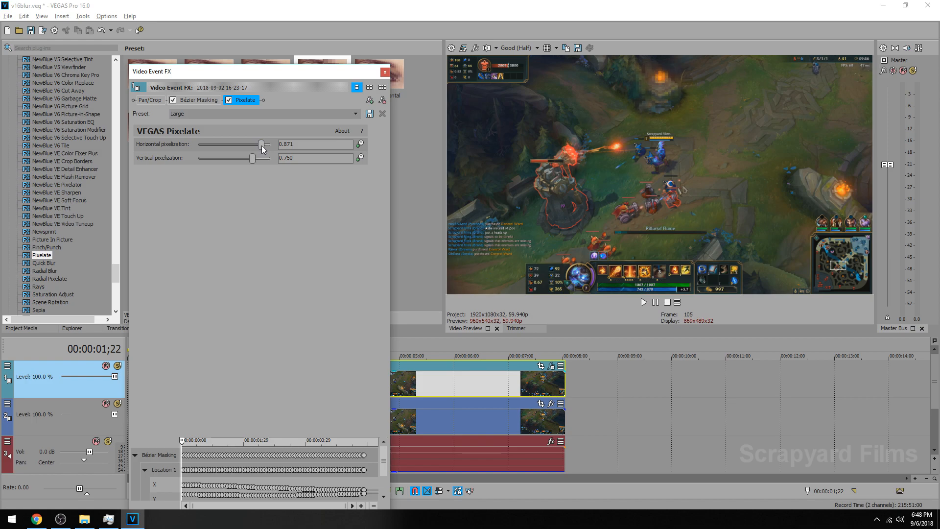
drag(252, 157, 265, 158)
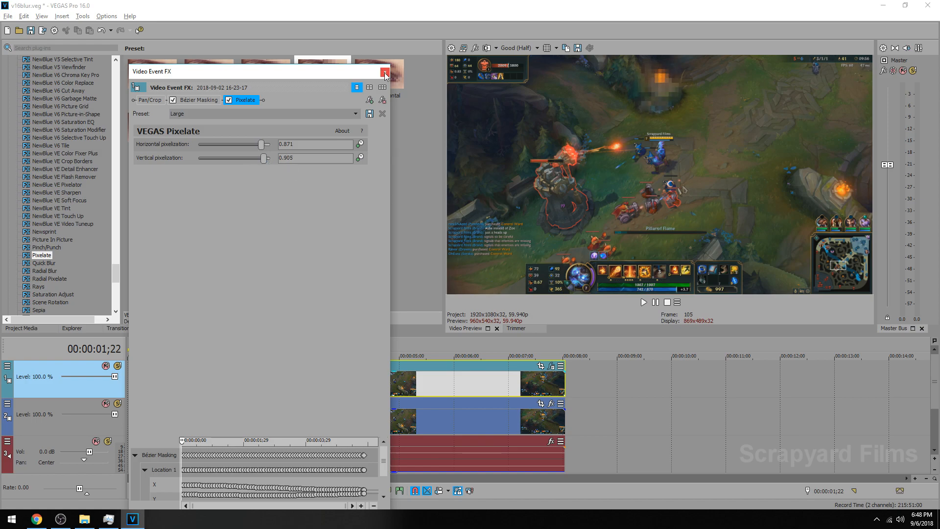
click(384, 71)
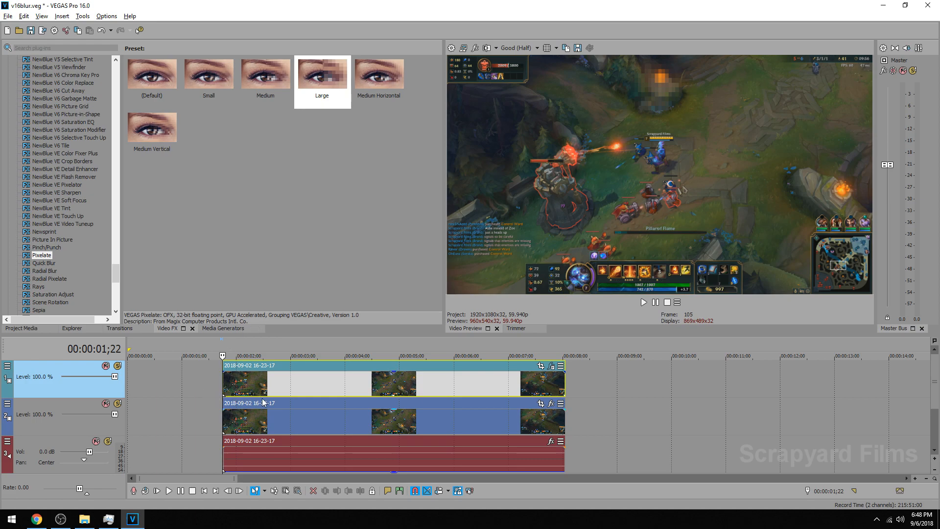
Play the timeline to confirm the pixelated patch follows the moving fire
click(643, 302)
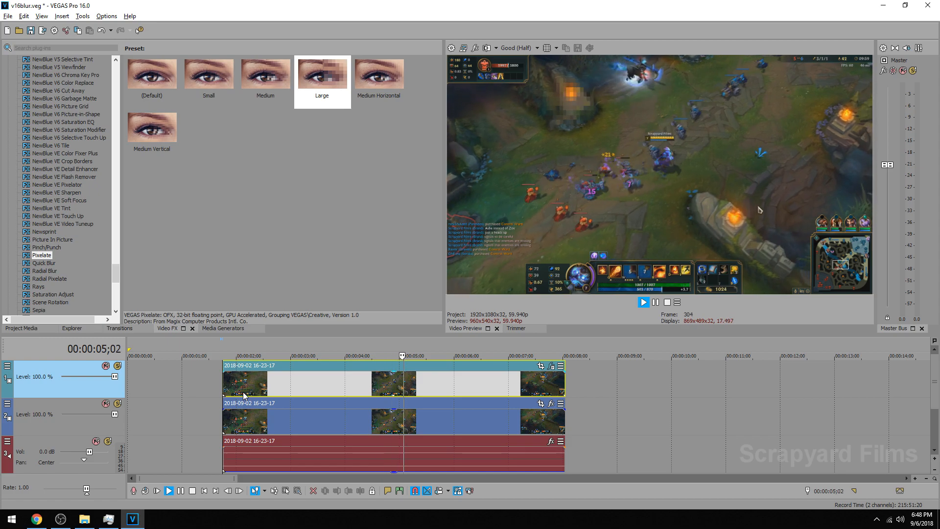
click(642, 302)
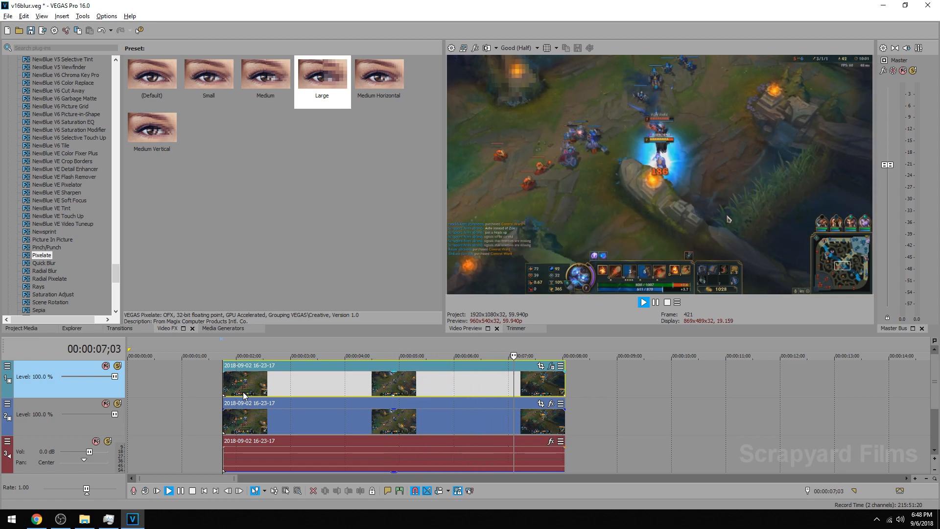